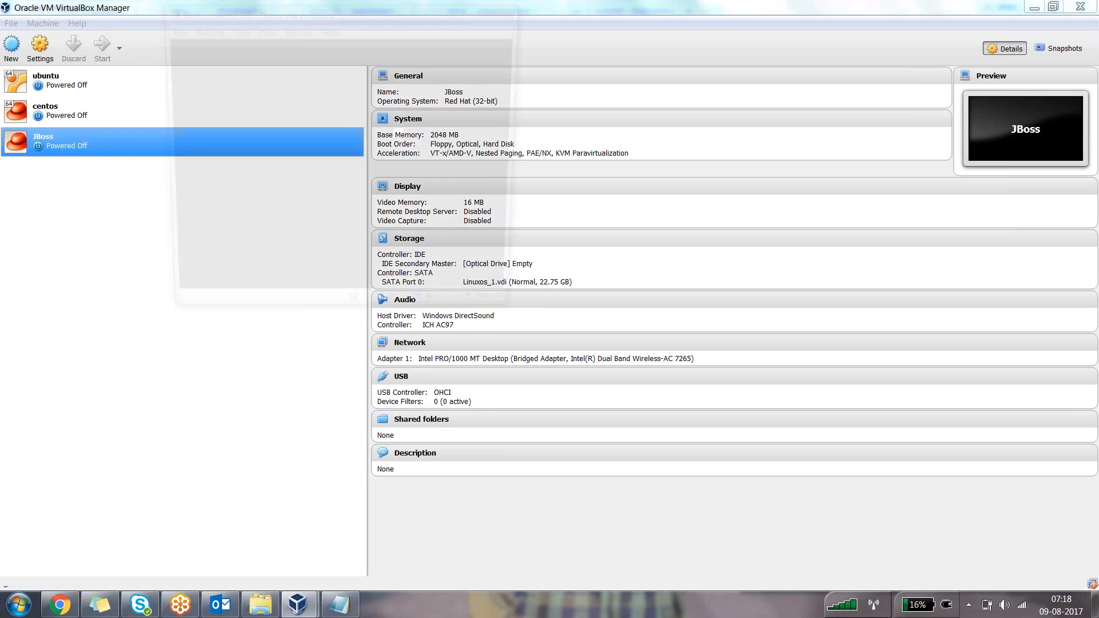
Start the JBoss virtual machine from the VirtualBox Manager list
left_click(102, 48)
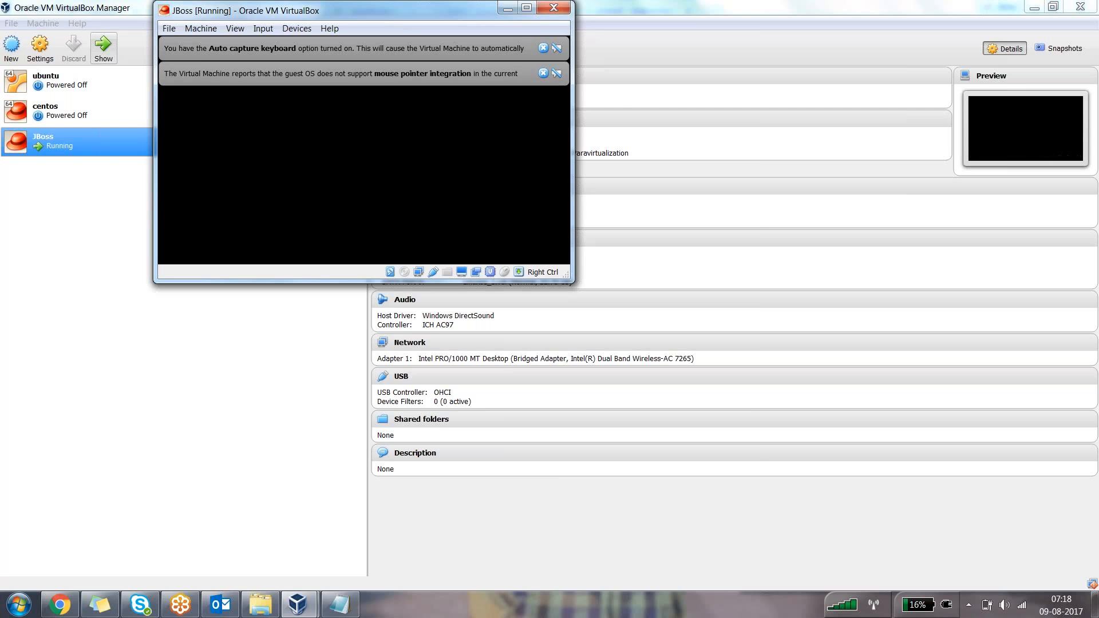
Bring the JBoss VM window forward and log in at the Red Hat login screen
left_click(527, 7)
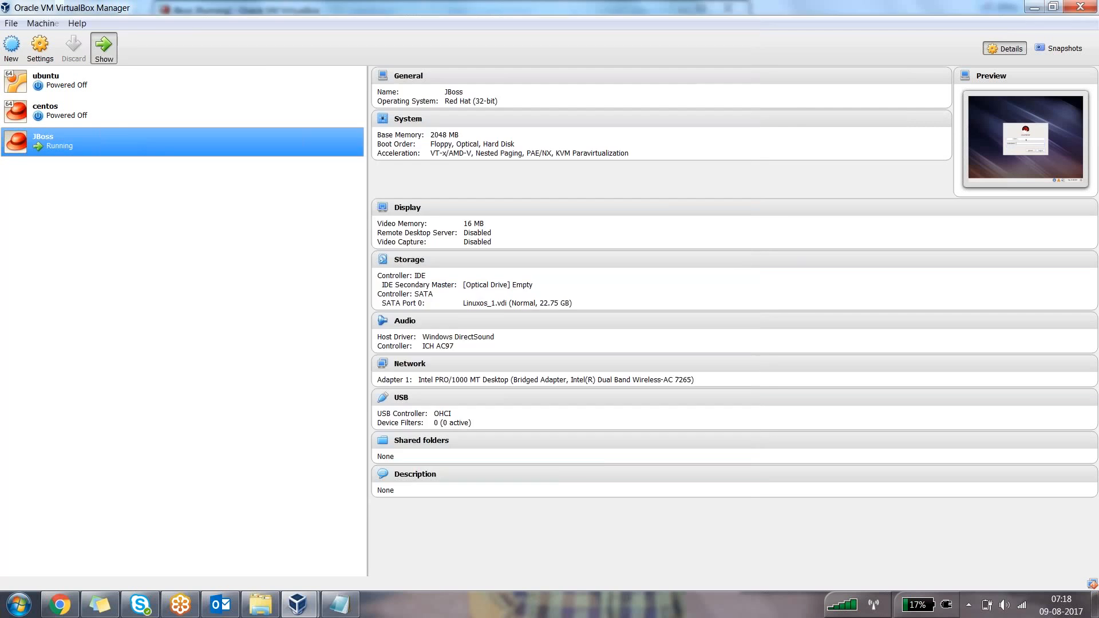
left_click(103, 44)
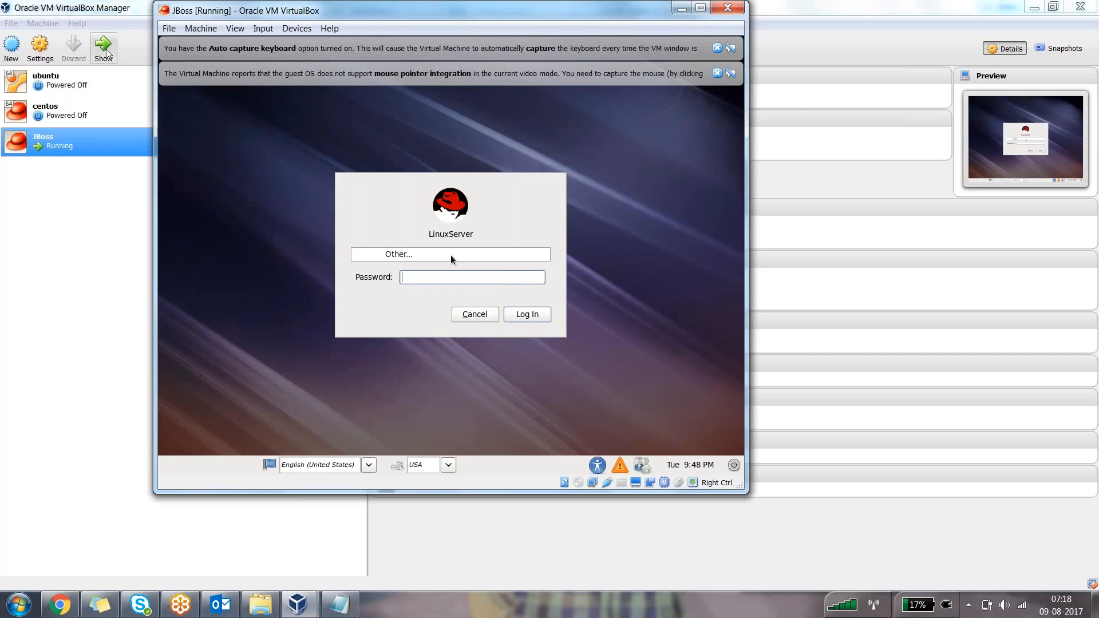
mouse_move(403, 109)
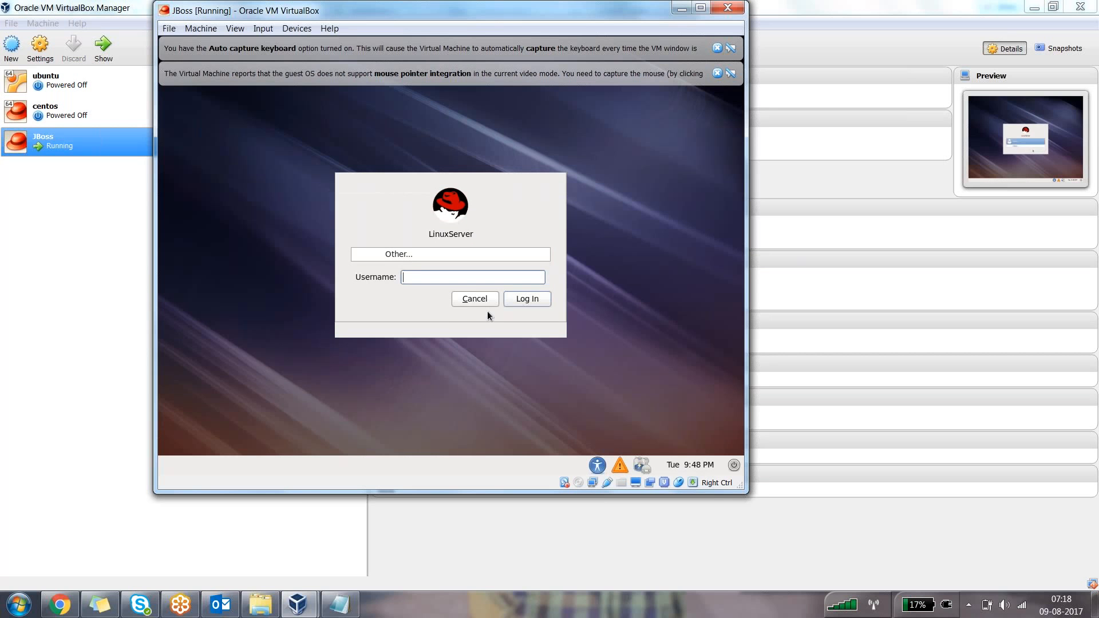
left_click(527, 299)
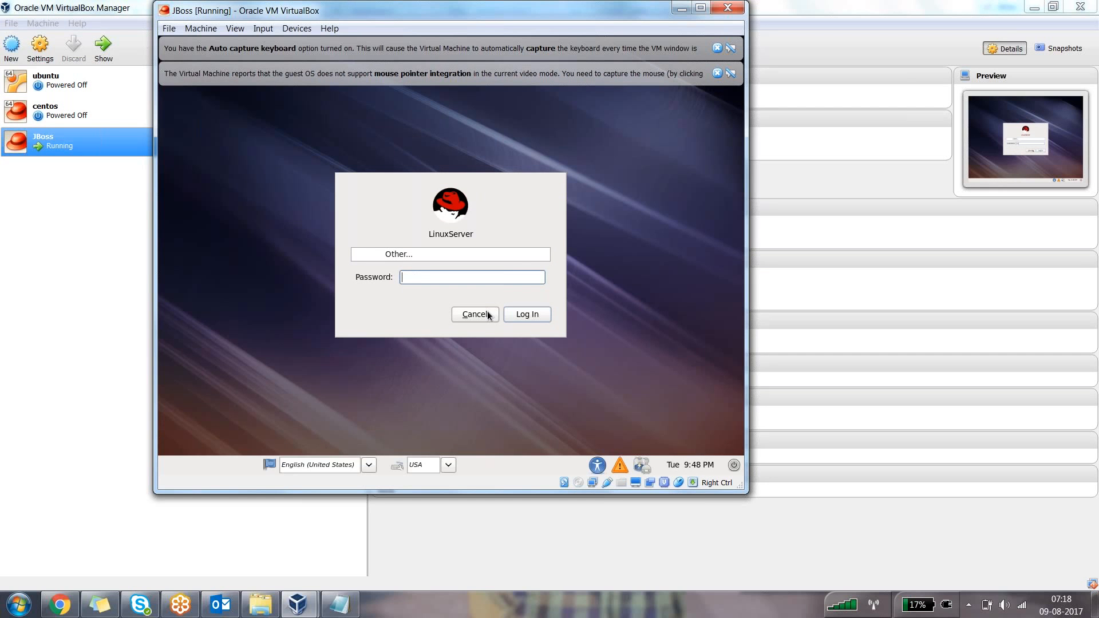
left_click(475, 314)
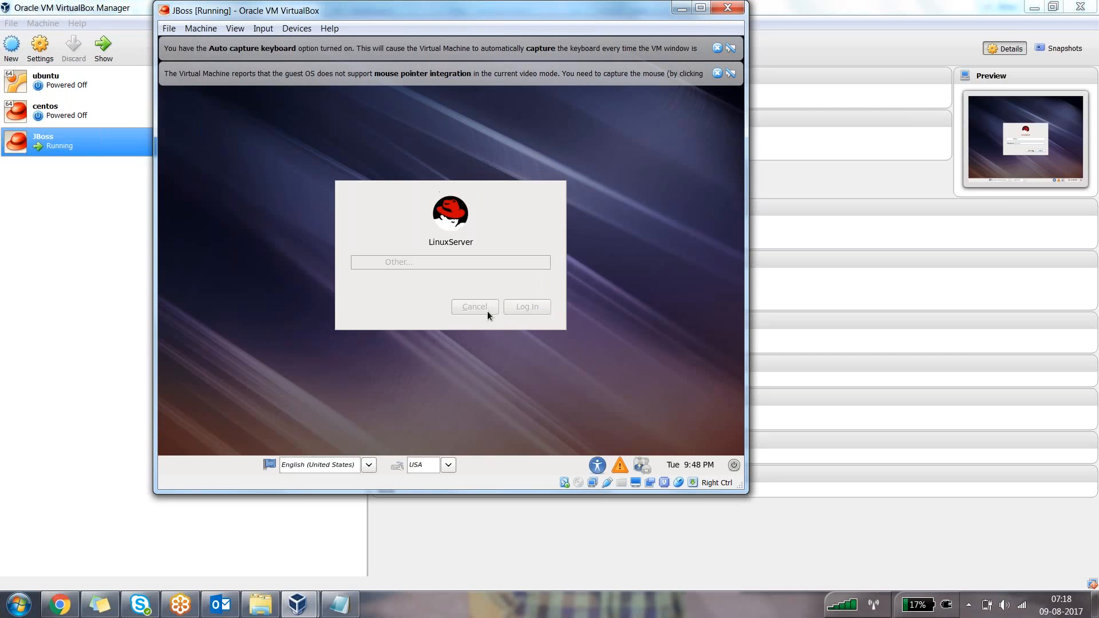
left_click(474, 307)
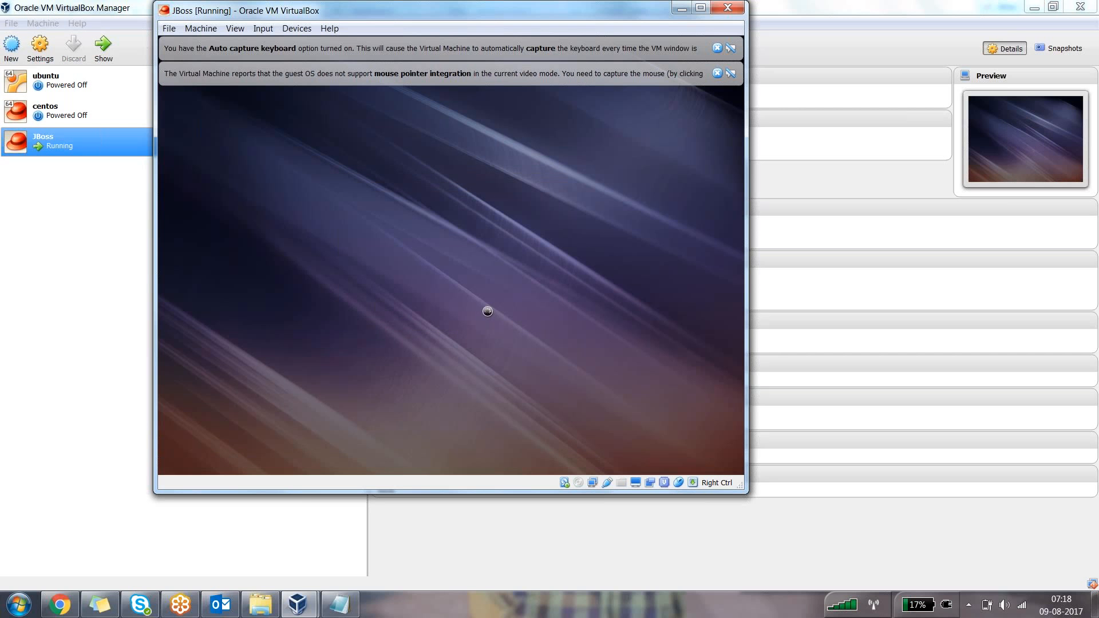
mouse_move(542, 217)
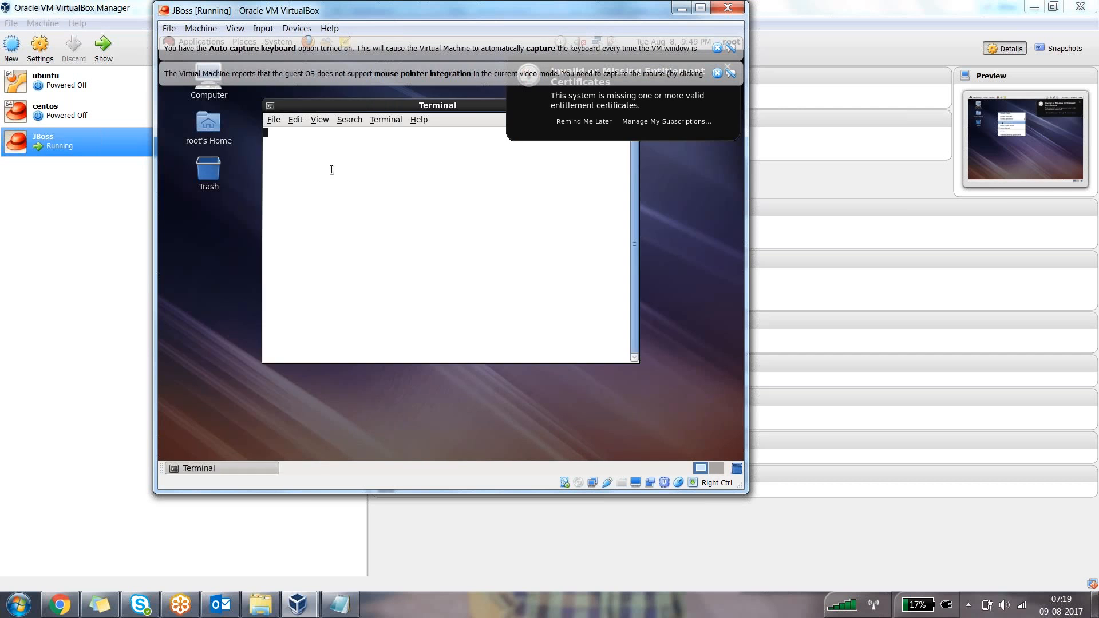
Run ifconfig in the guest terminal to find address 10.0.0.4, then search the host Start menu for putty
type("ifconfig -")
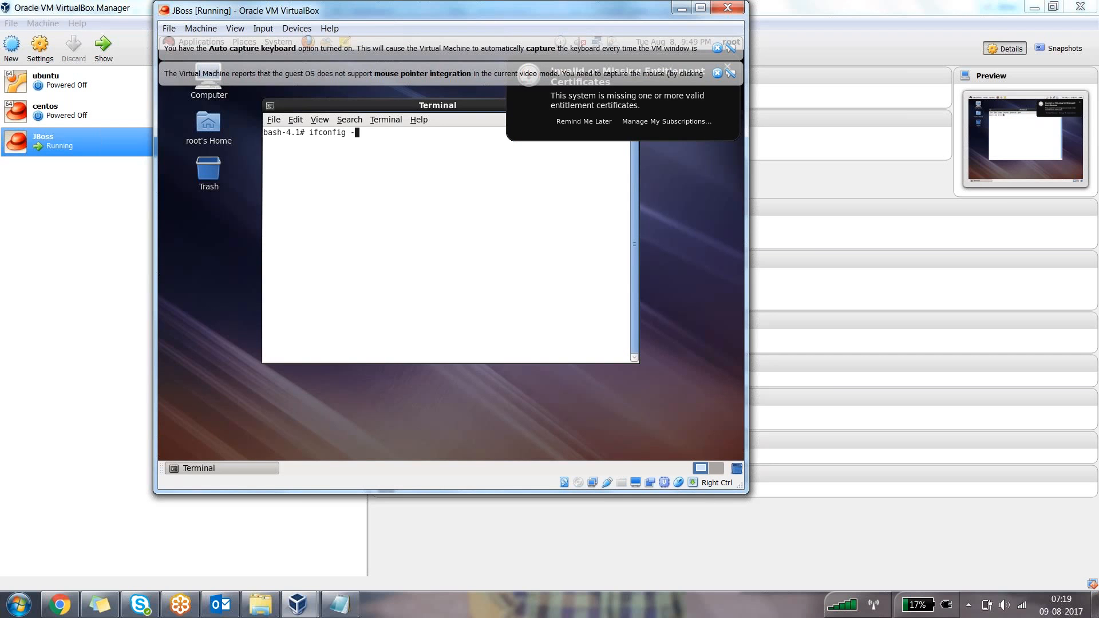
key("Return")
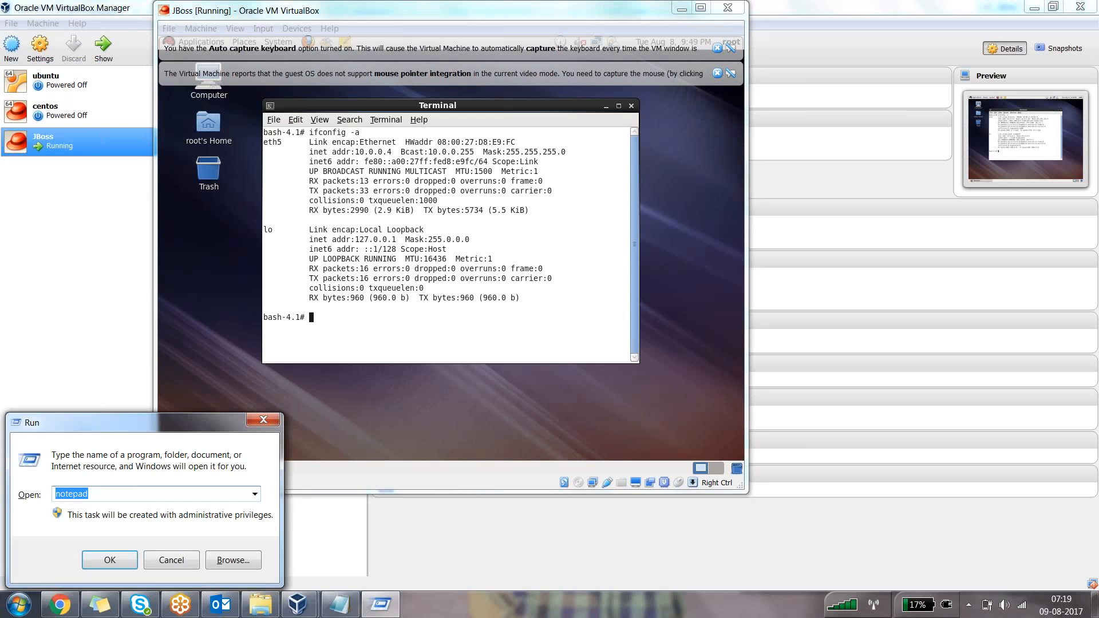
type("putty")
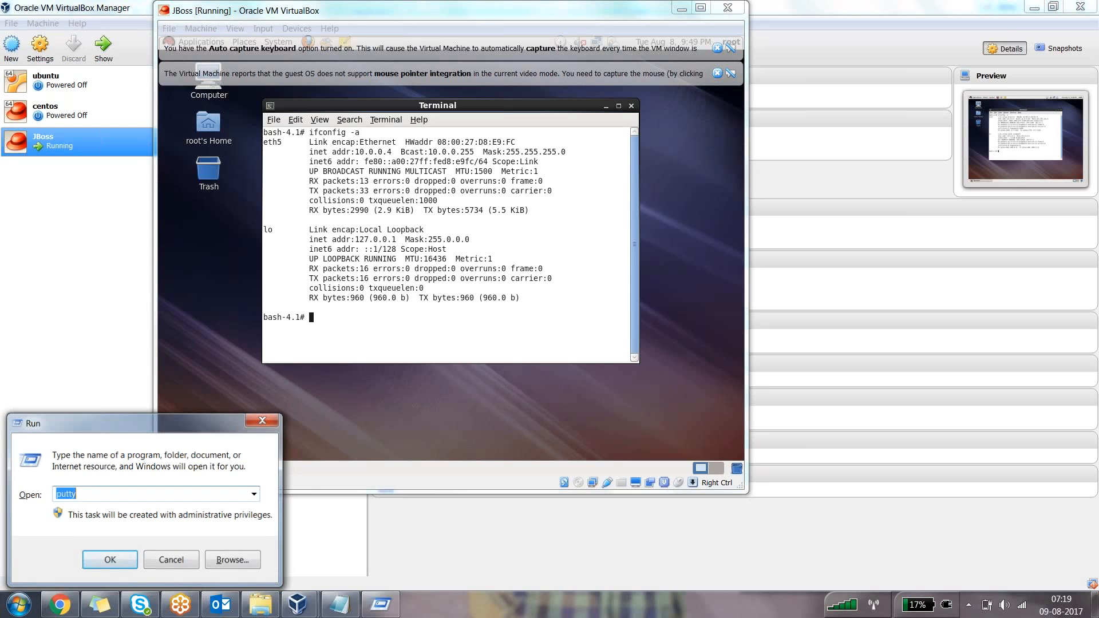
left_click(18, 604)
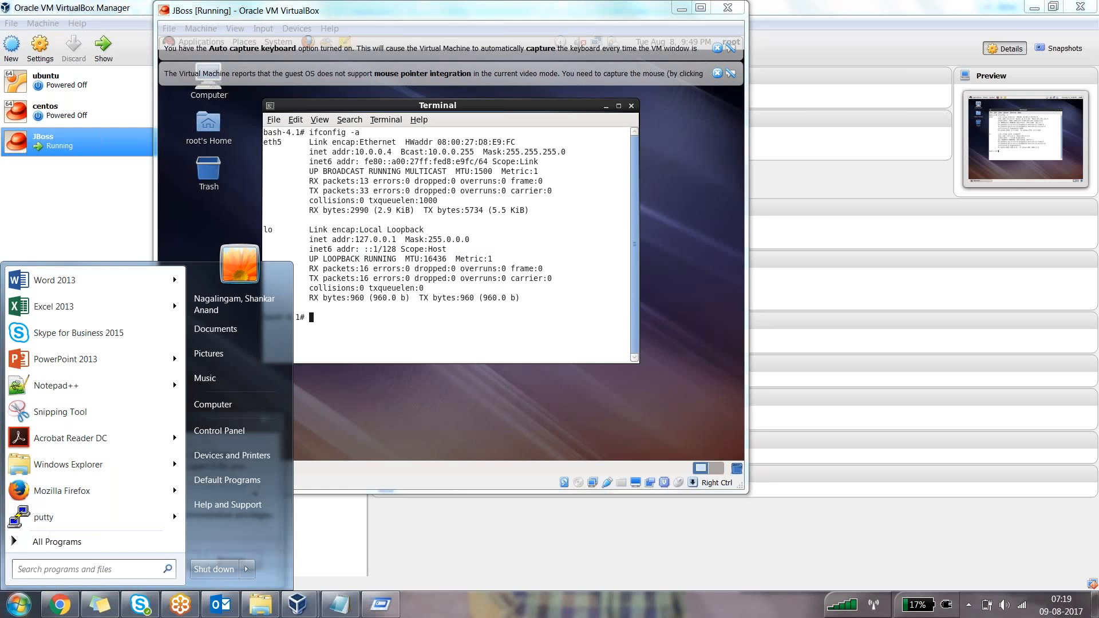
Launch putty.exe, connect over SSH to 10.0.0.4 as root and maximize the session window
left_click(43, 518)
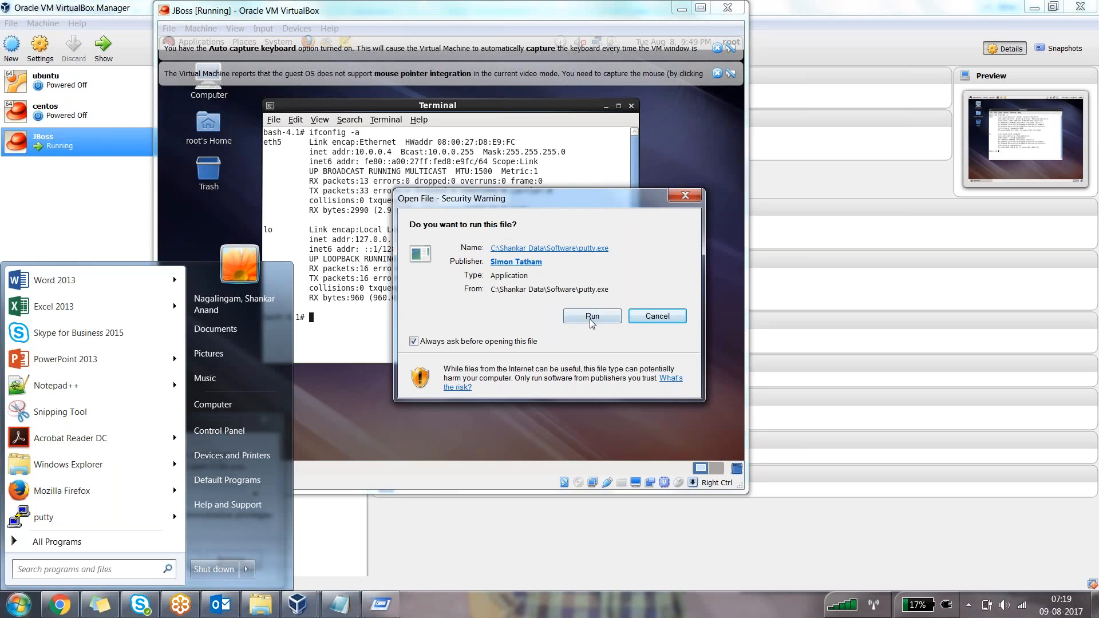
left_click(591, 316)
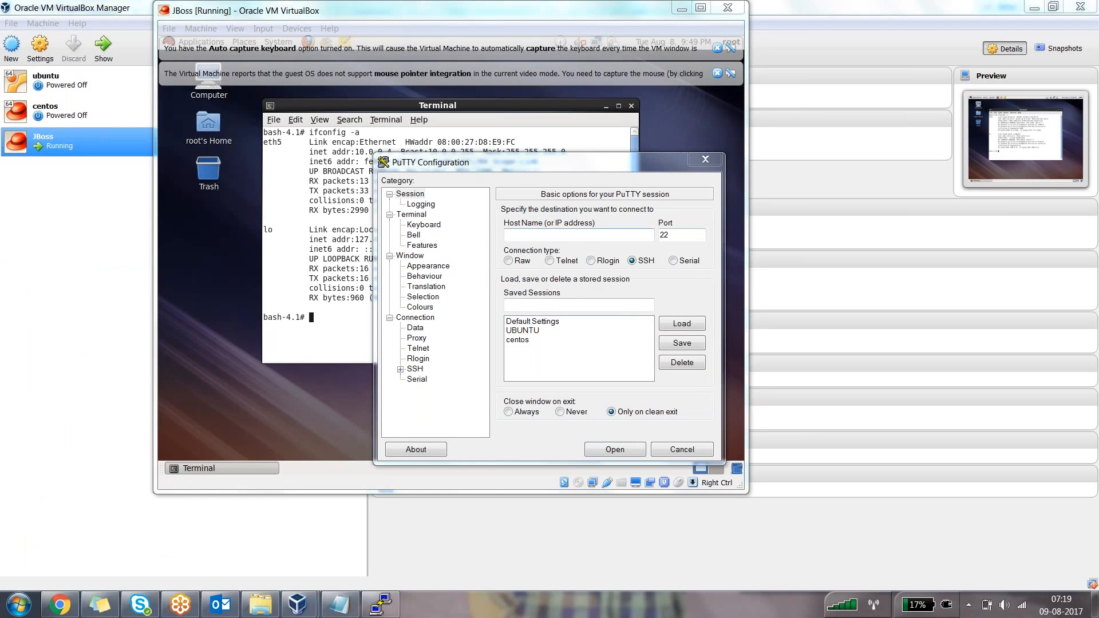
type("10.0.0.4")
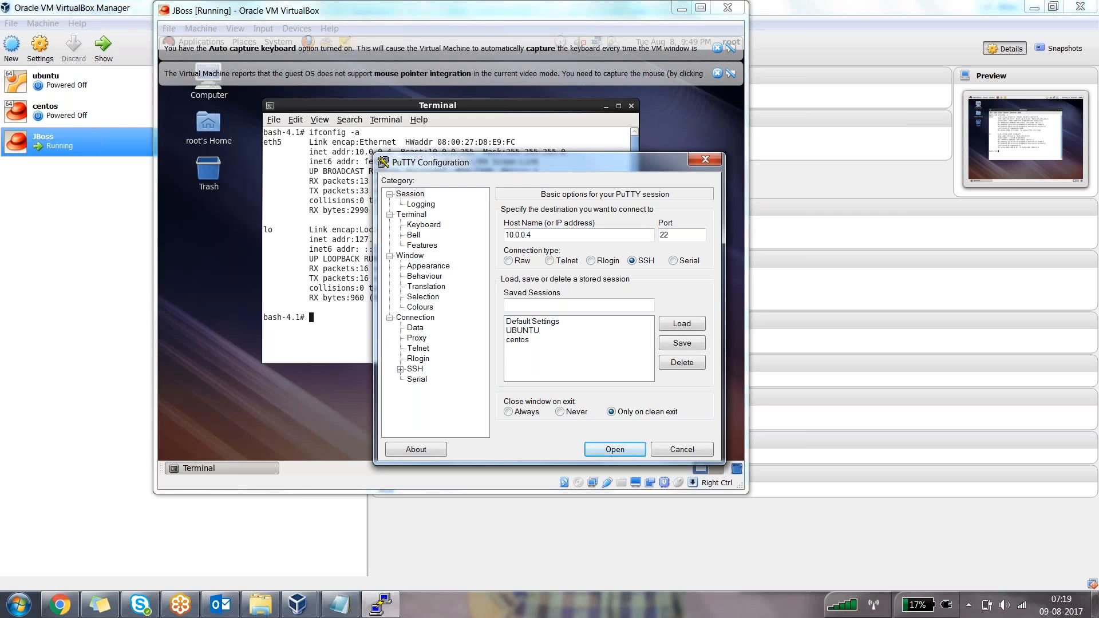
left_click(613, 450)
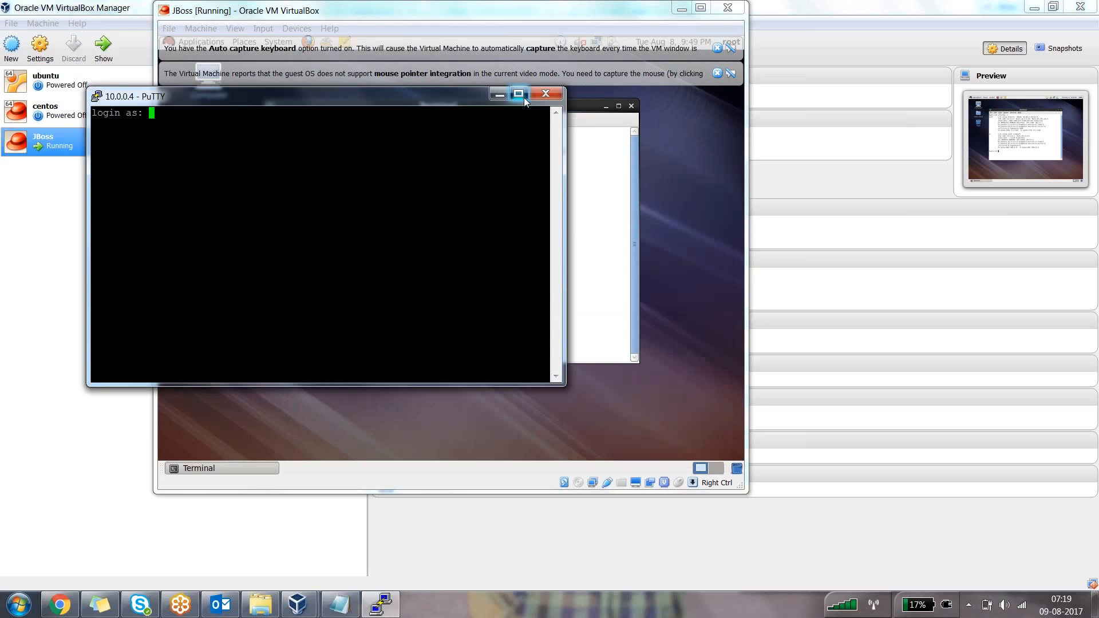
left_click(518, 94)
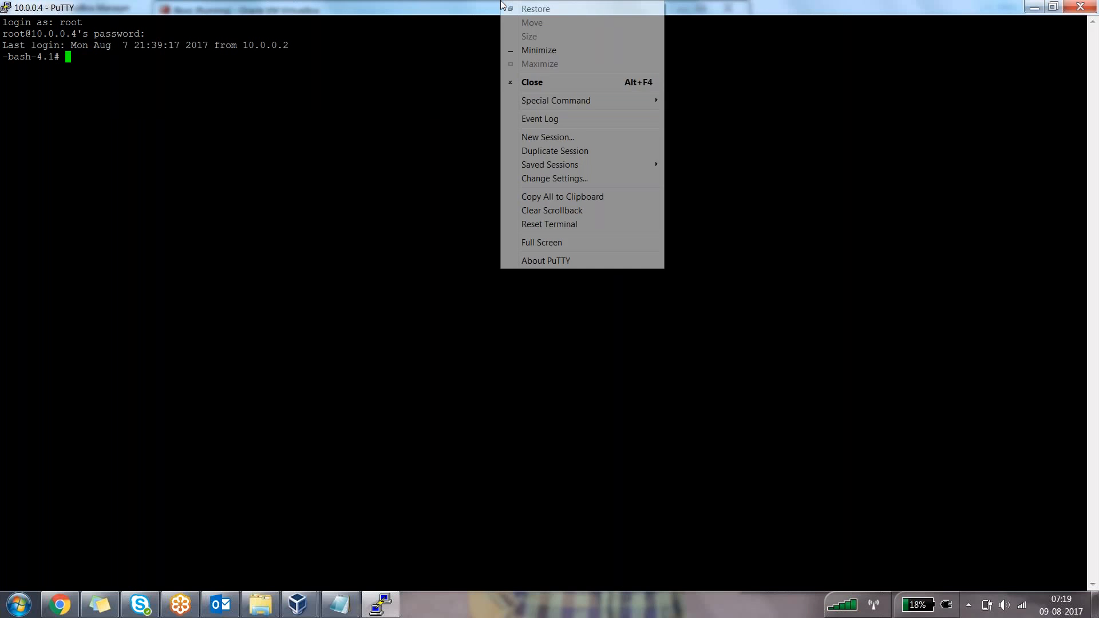
Change the session's window appearance to a larger 12-point font
left_click(554, 178)
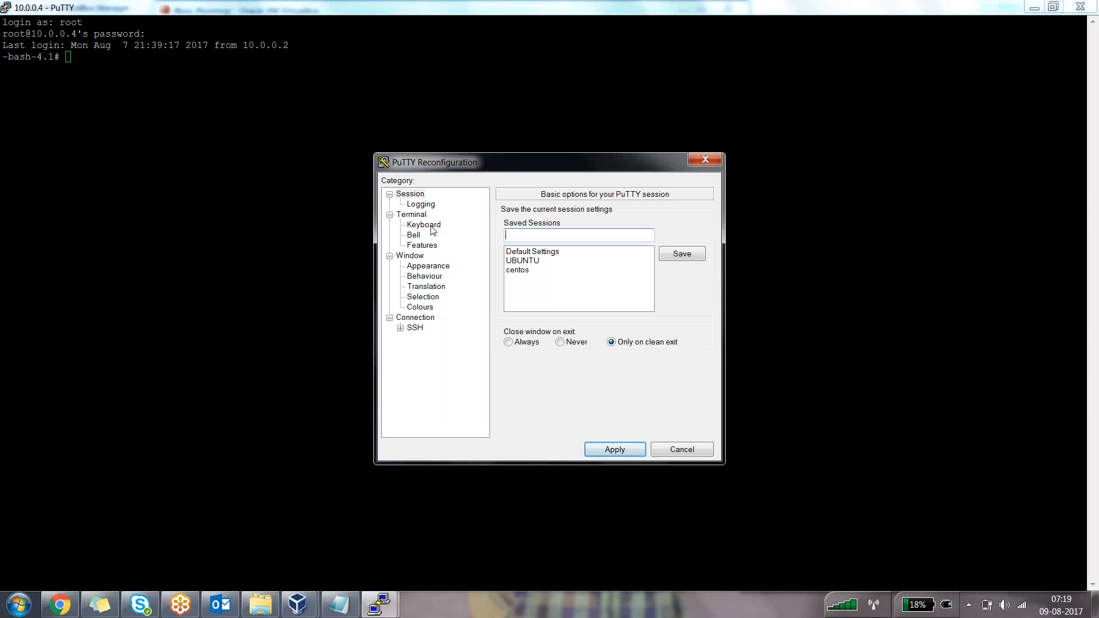
left_click(428, 266)
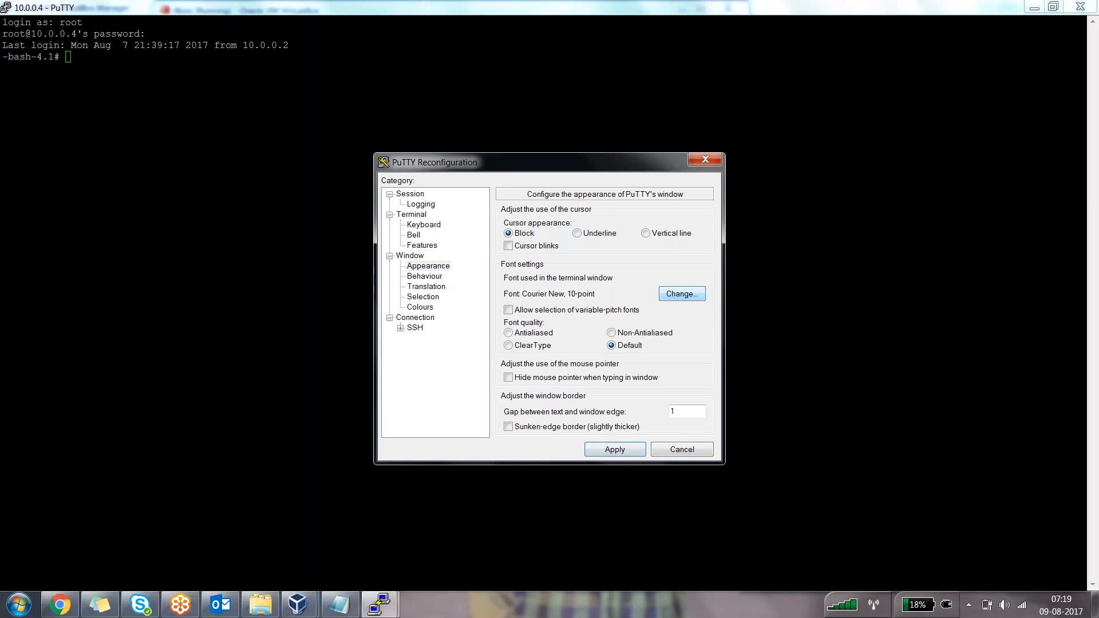
left_click(680, 293)
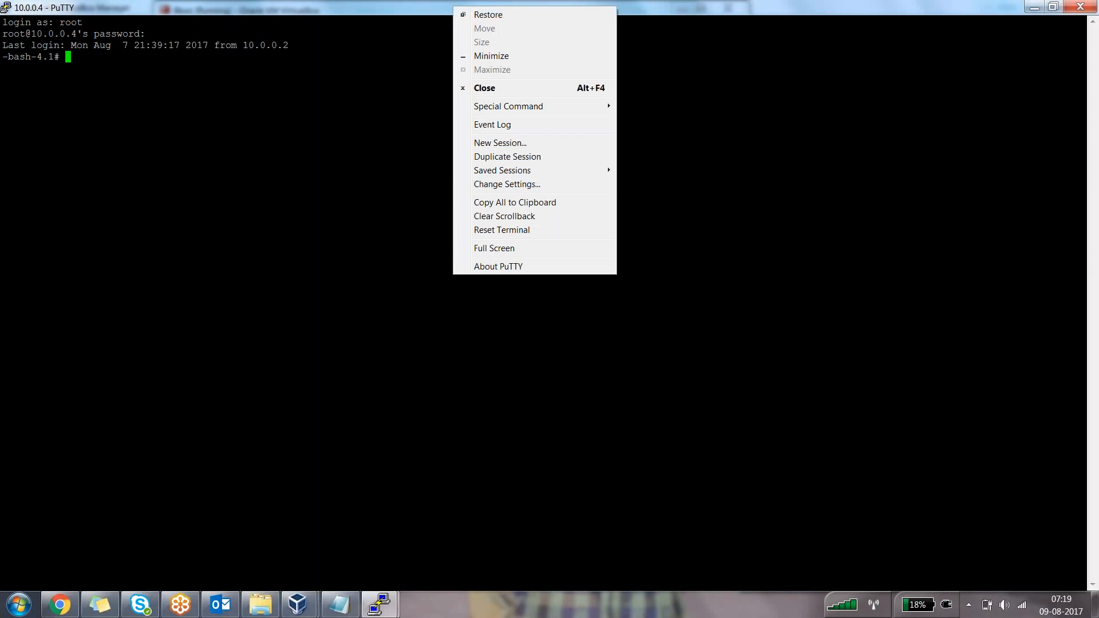
left_click(502, 187)
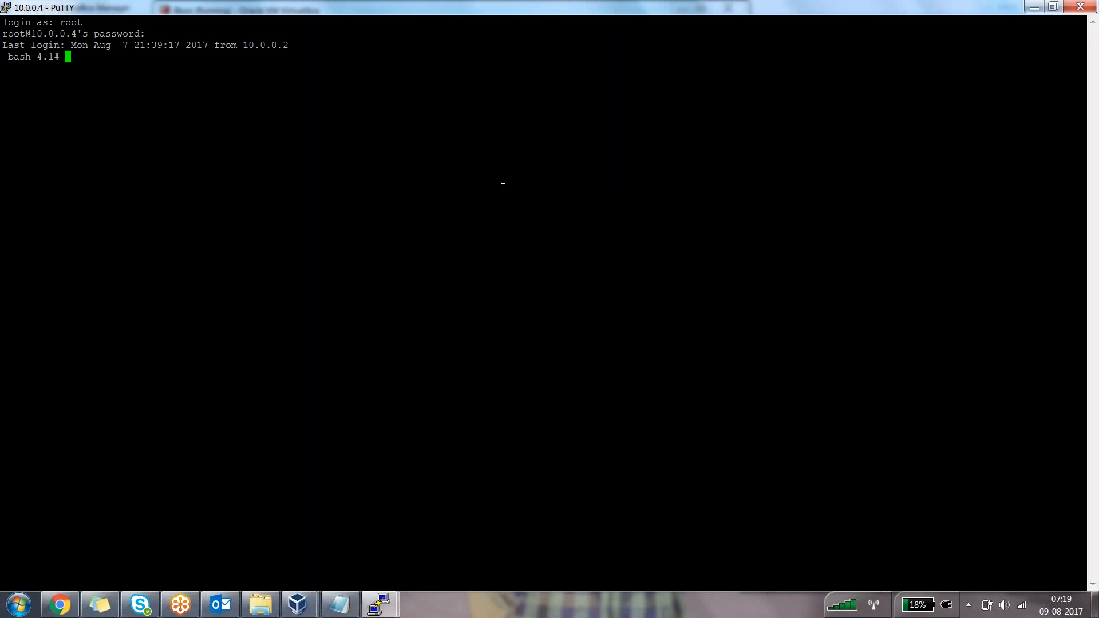
mouse_move(460, 225)
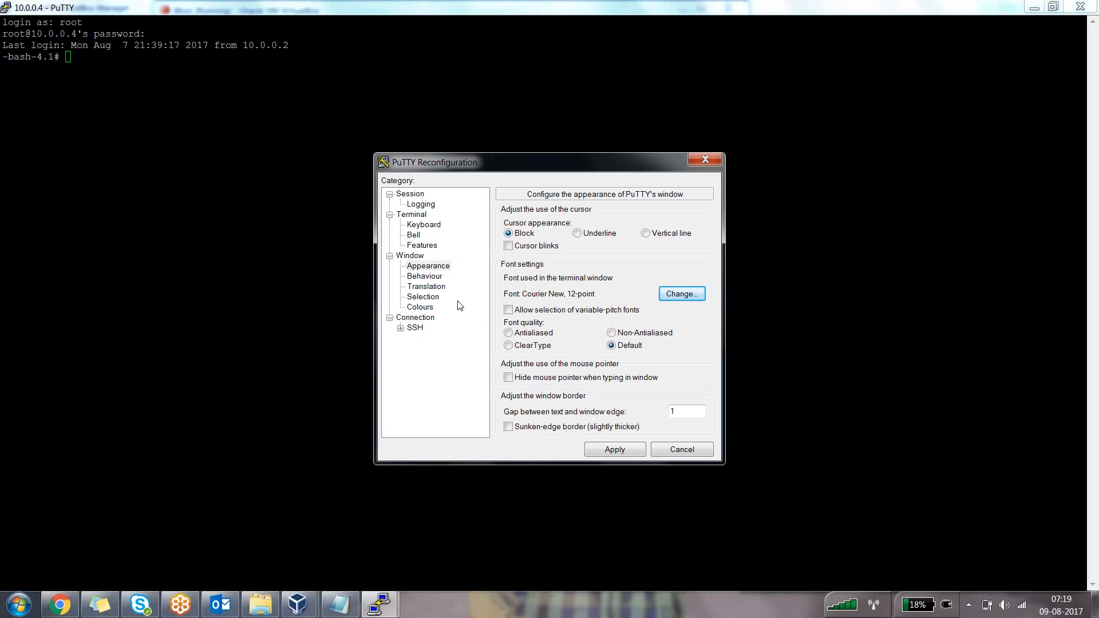
Make the terminal use system colours and apply the new settings
left_click(419, 307)
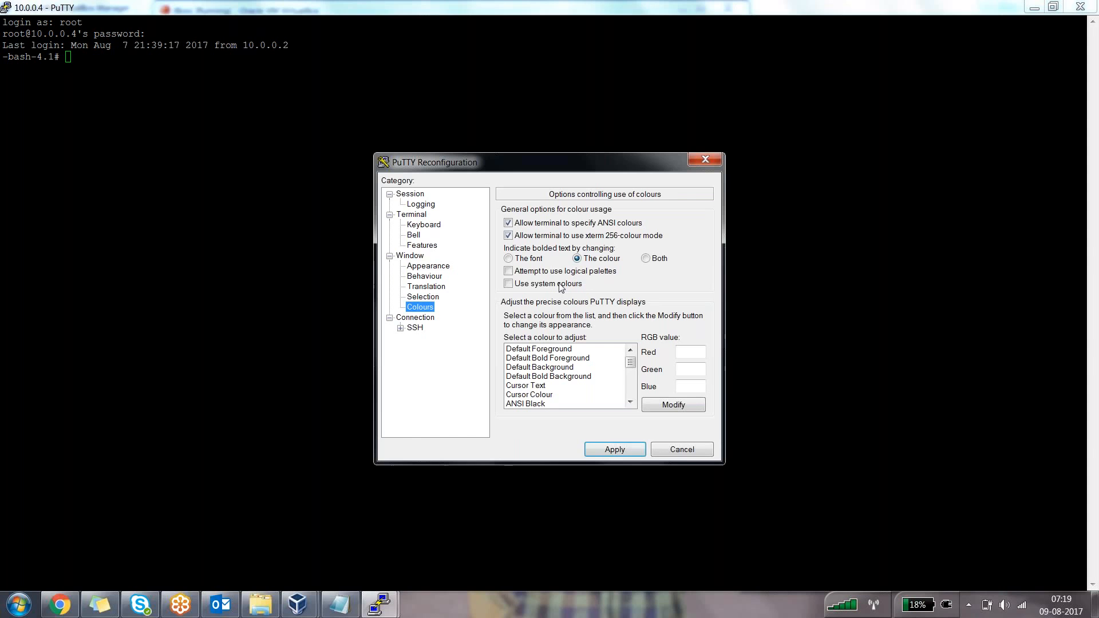
left_click(508, 284)
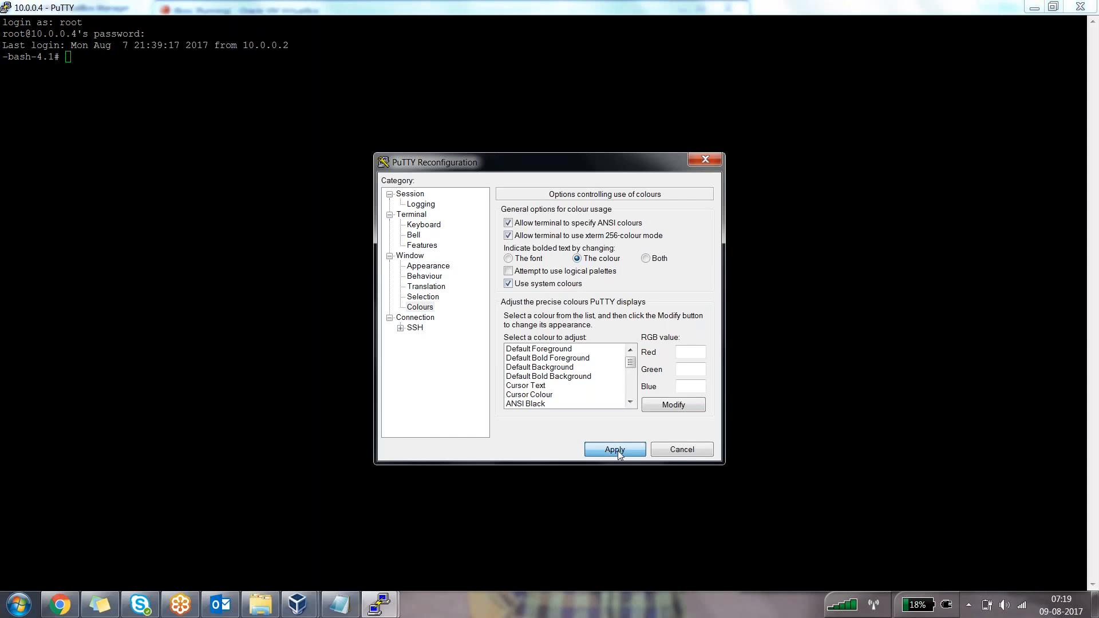
left_click(615, 450)
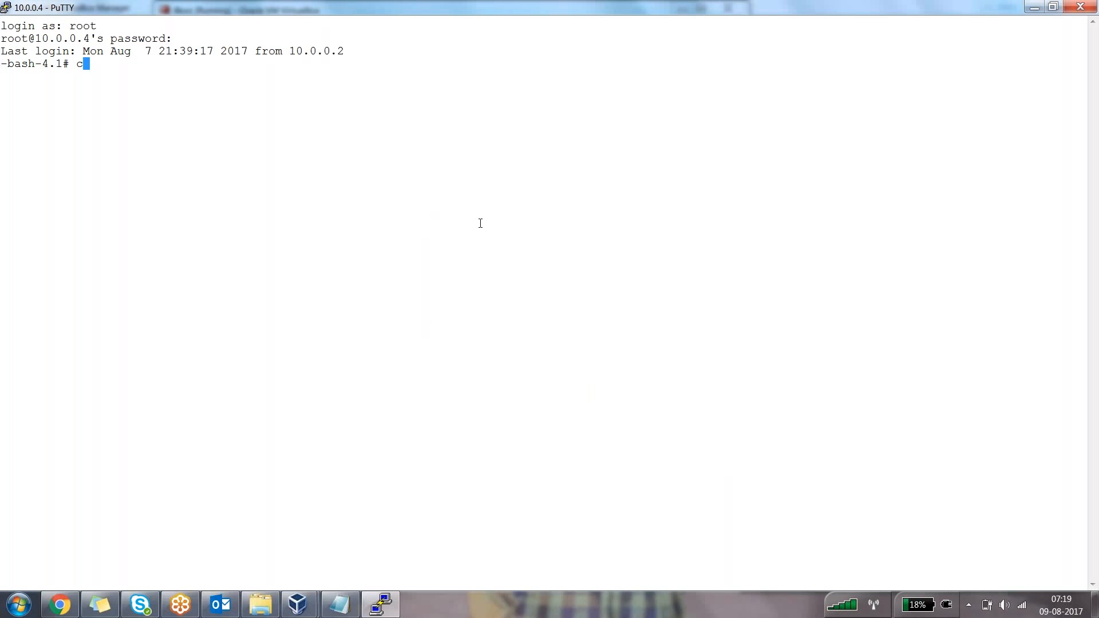
Change into the JBoss EAP home directory under /home/shiva1/ and list it with ls -alrt
type("d /home/")
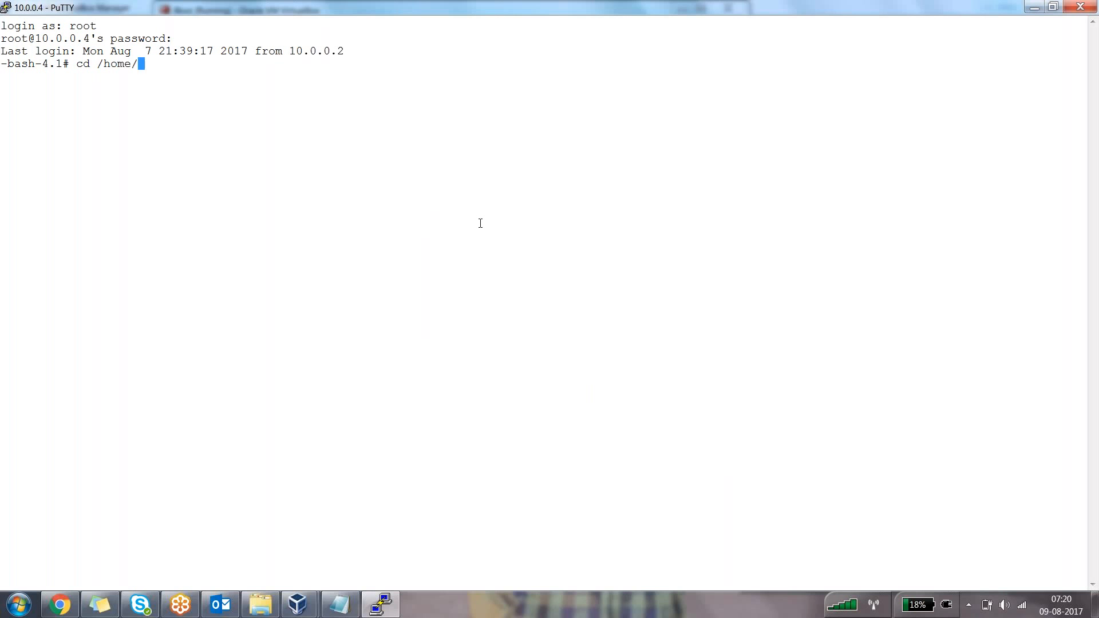
type("shiva1/")
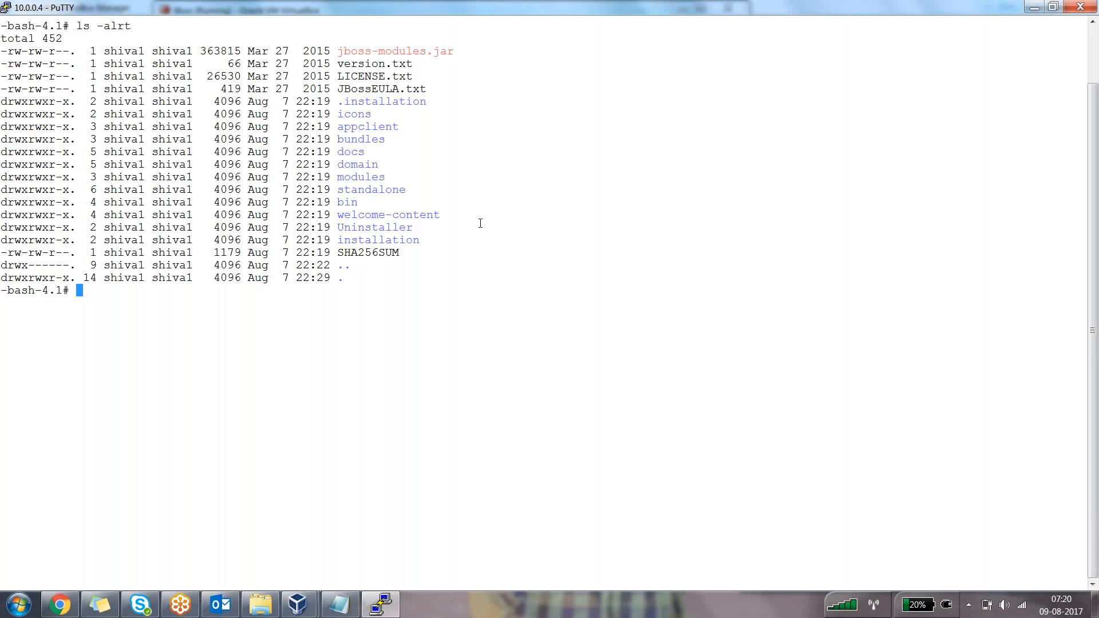
mouse_move(971, 78)
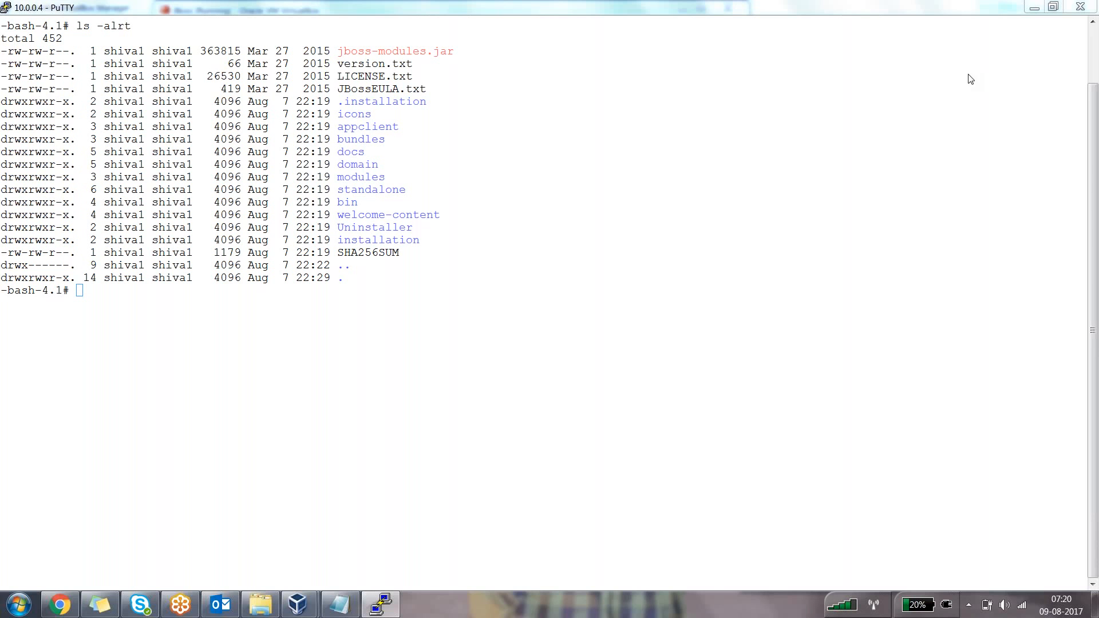
mouse_move(478, 134)
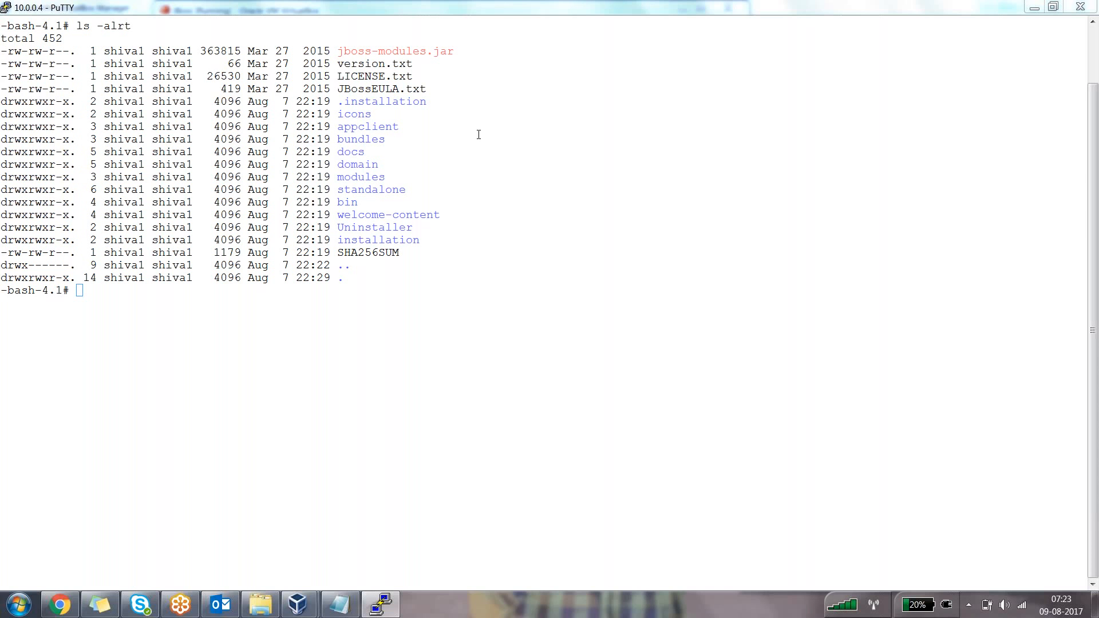
mouse_move(569, 62)
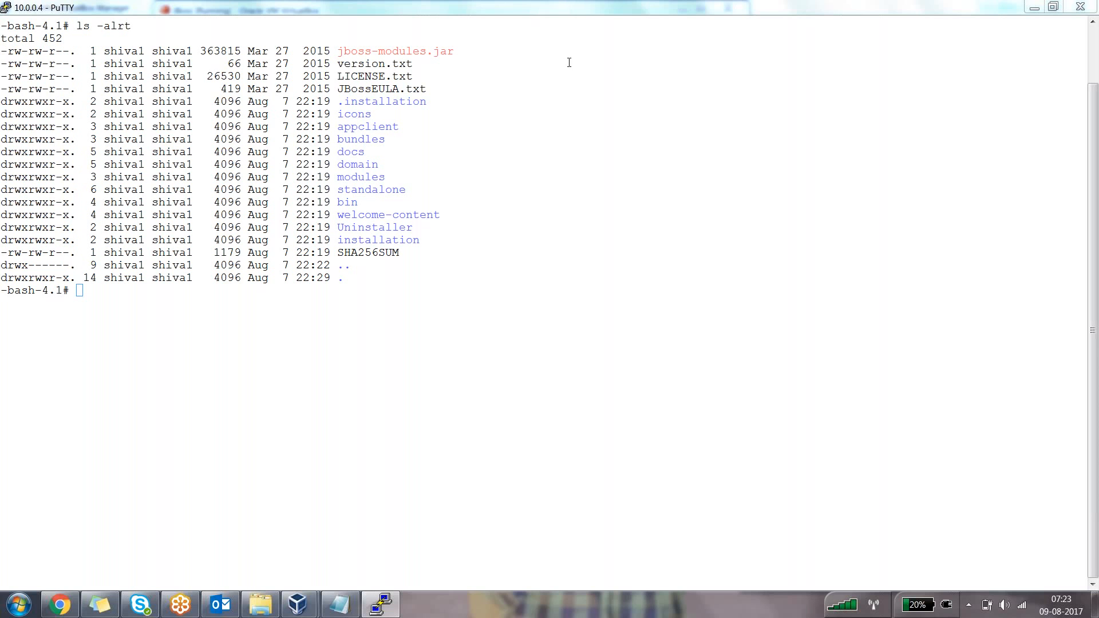
mouse_move(966, 77)
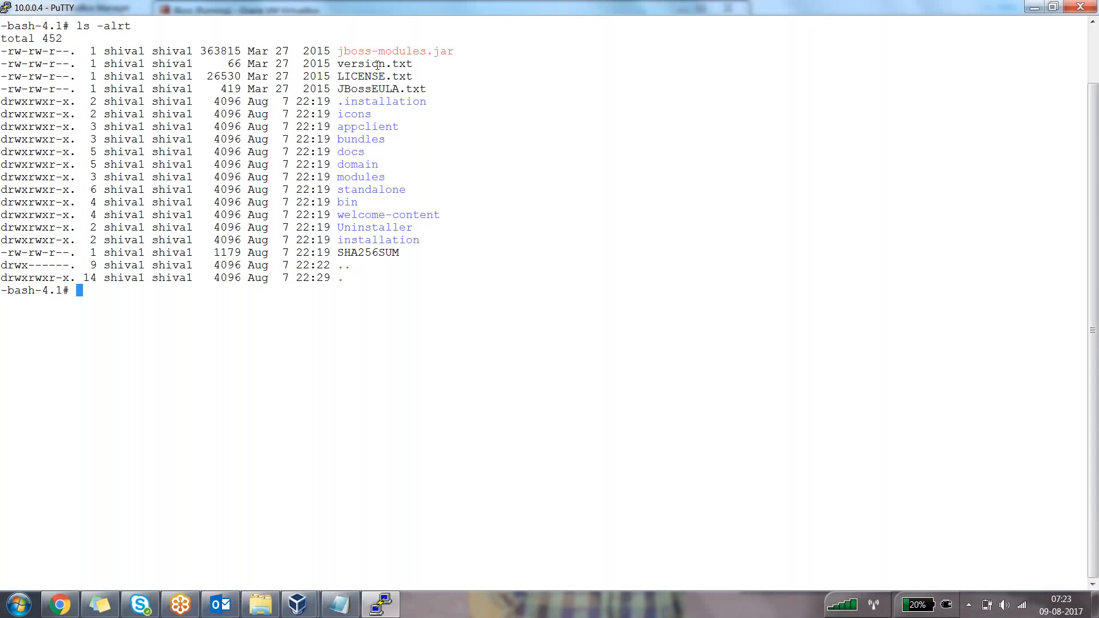
Display version.txt with cat, showing JBoss EAP Version 6.4.0.GA
double_click(374, 63)
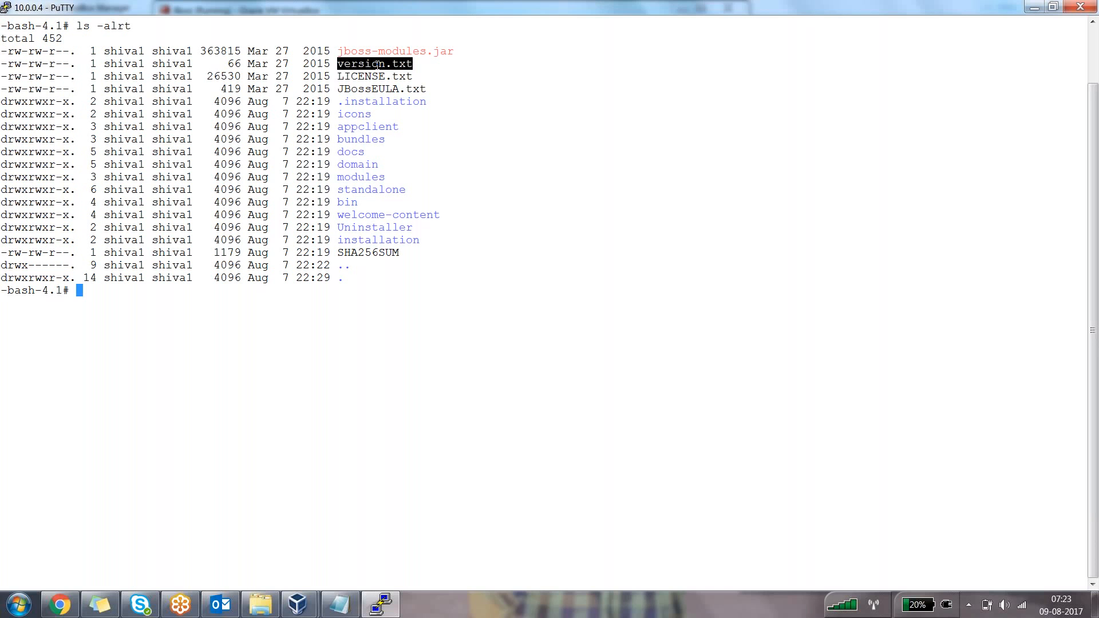
type("cat ver")
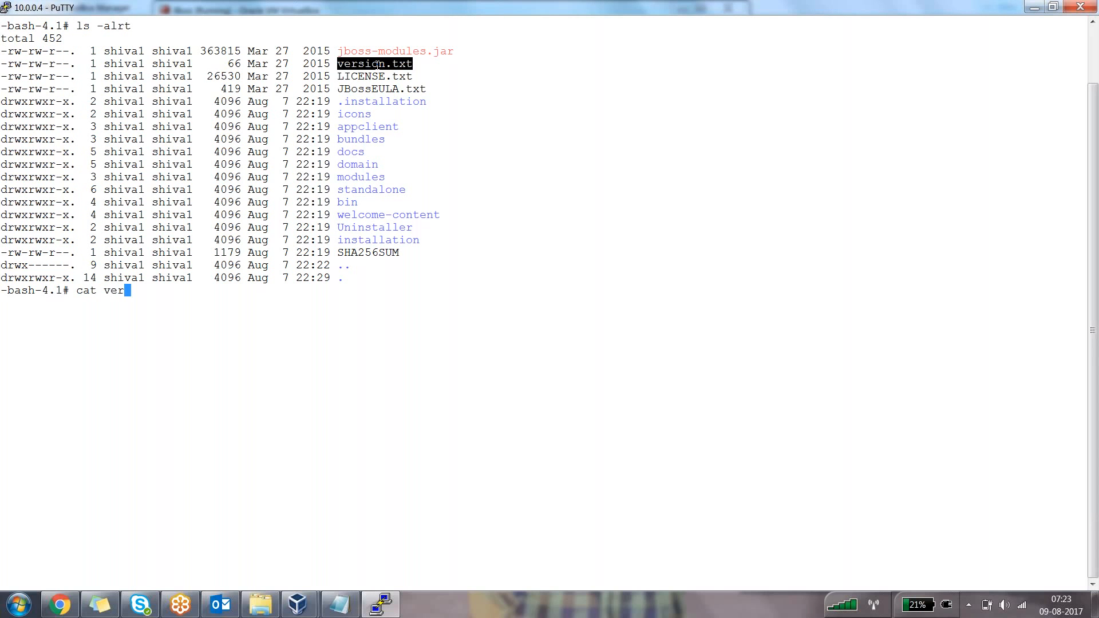
key("Return")
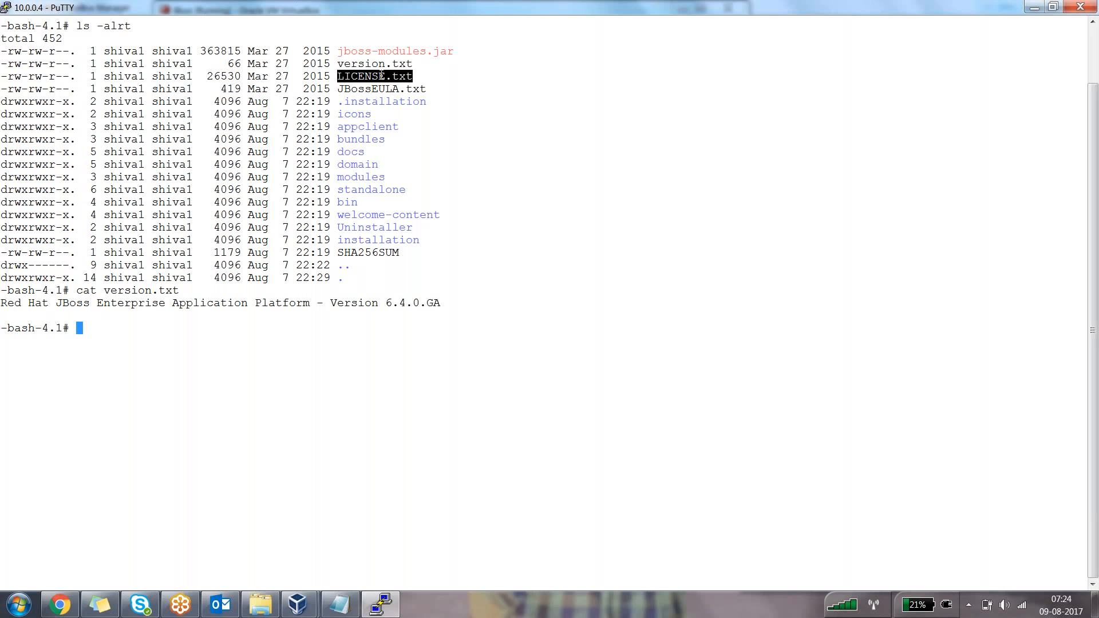
Print LICENSE.txt with cat, then relist the JBoss home directory with ll
type("cat LICENSE.txt")
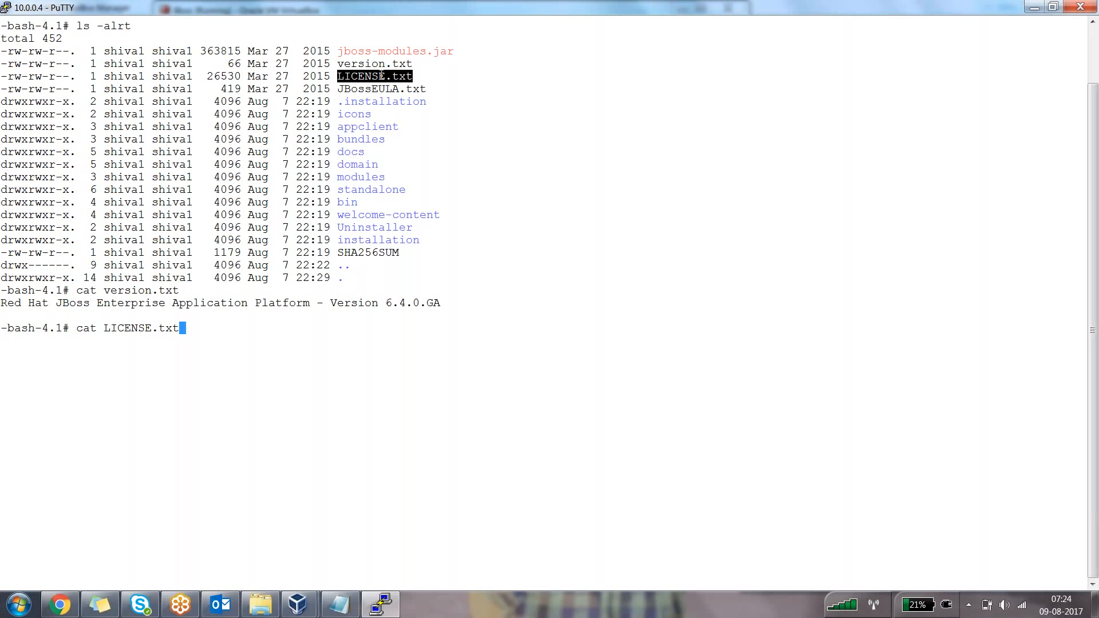
key("Return")
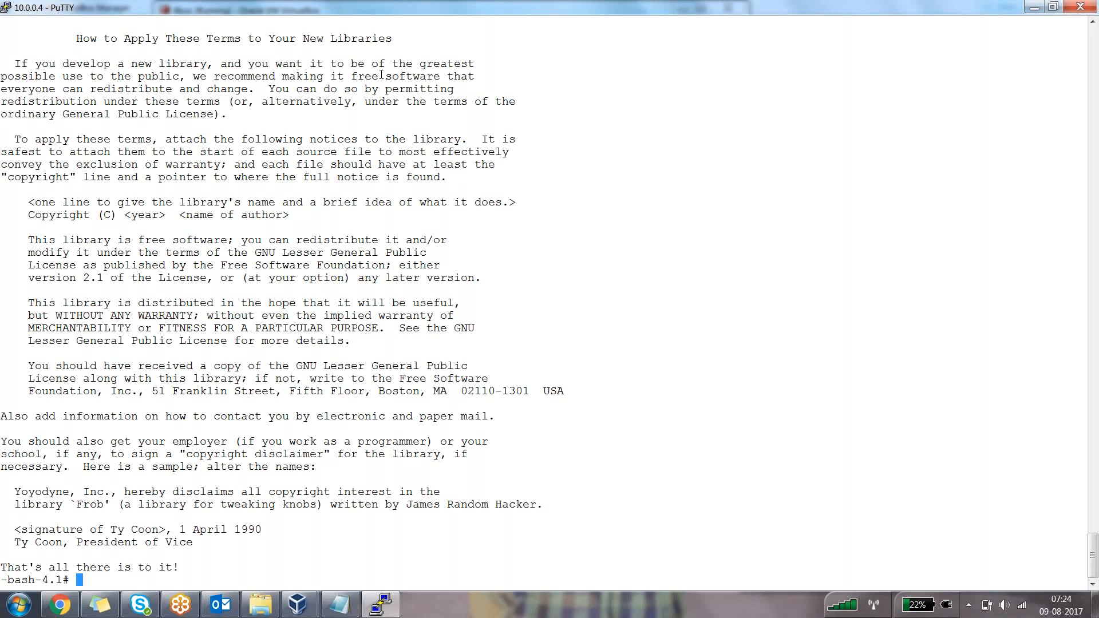
type("ll")
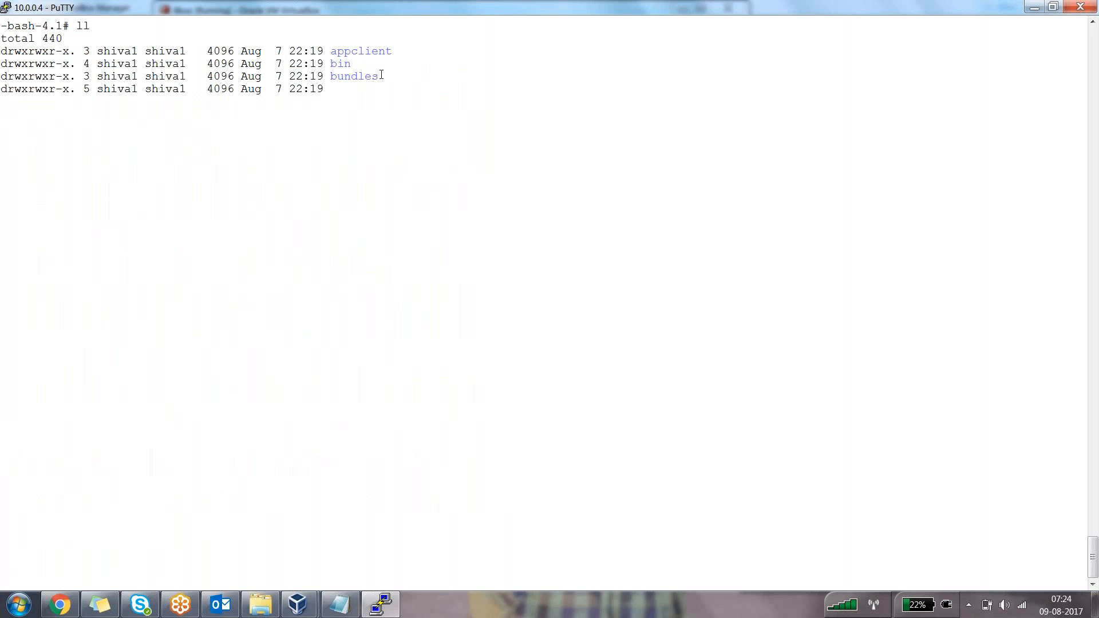
key("Return")
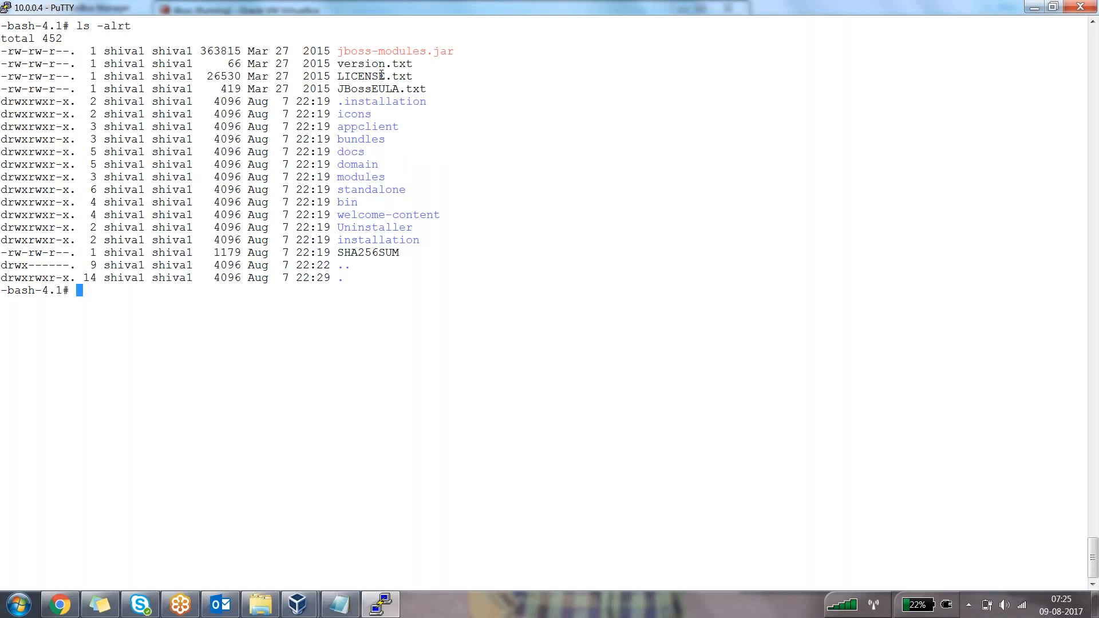
List the hidden .installation folder to show it is empty, then highlight the modules folder name
double_click(382, 102)
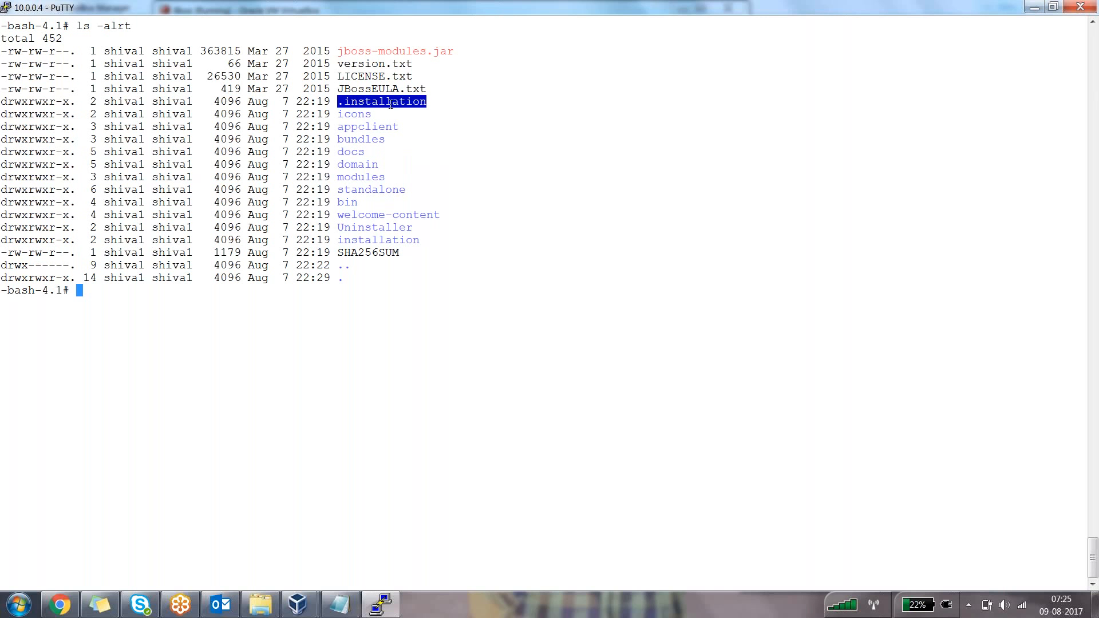
type("cat")
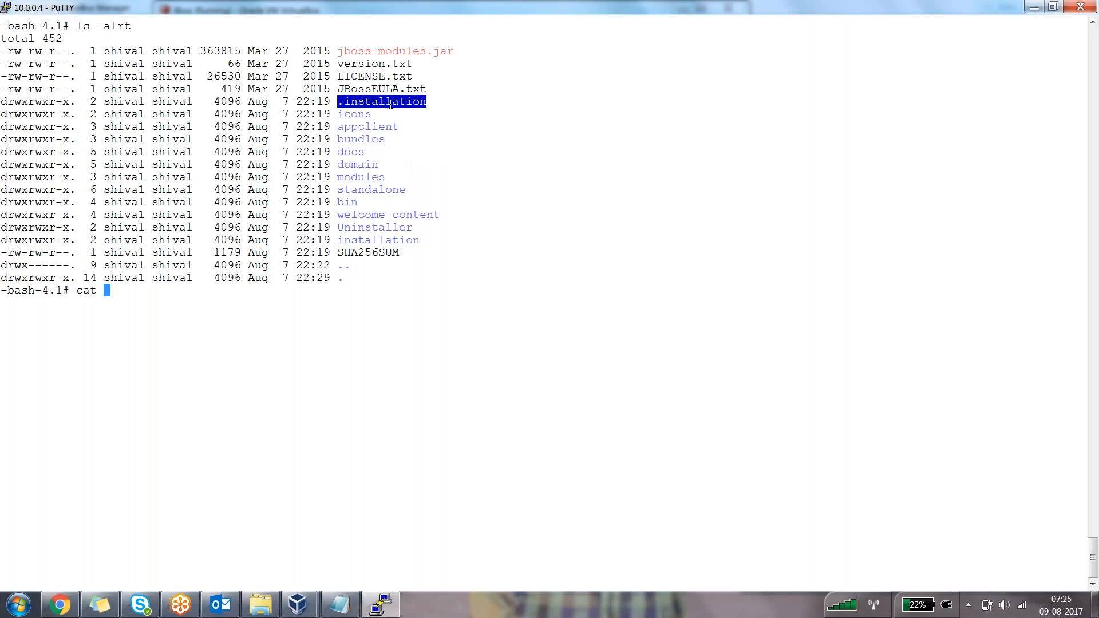
type(".installation/")
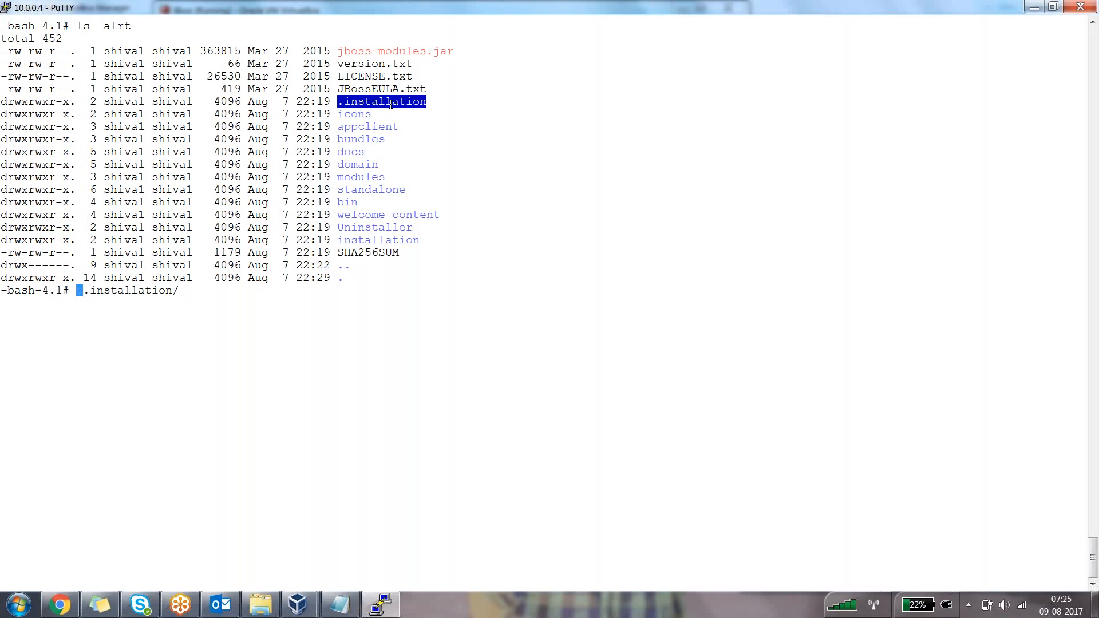
key("Return")
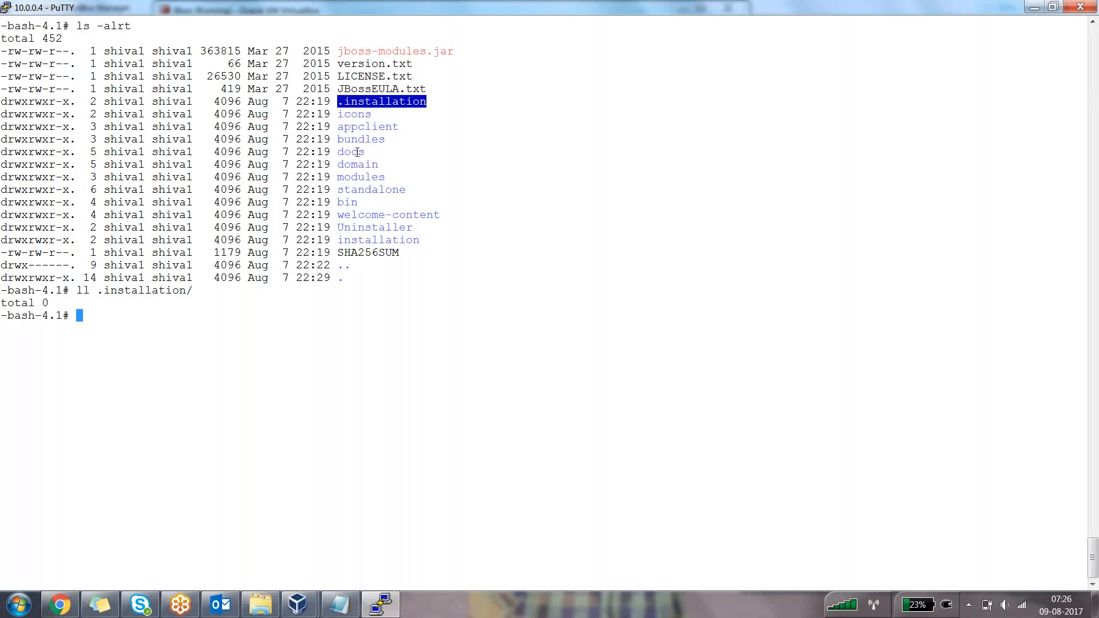
double_click(360, 177)
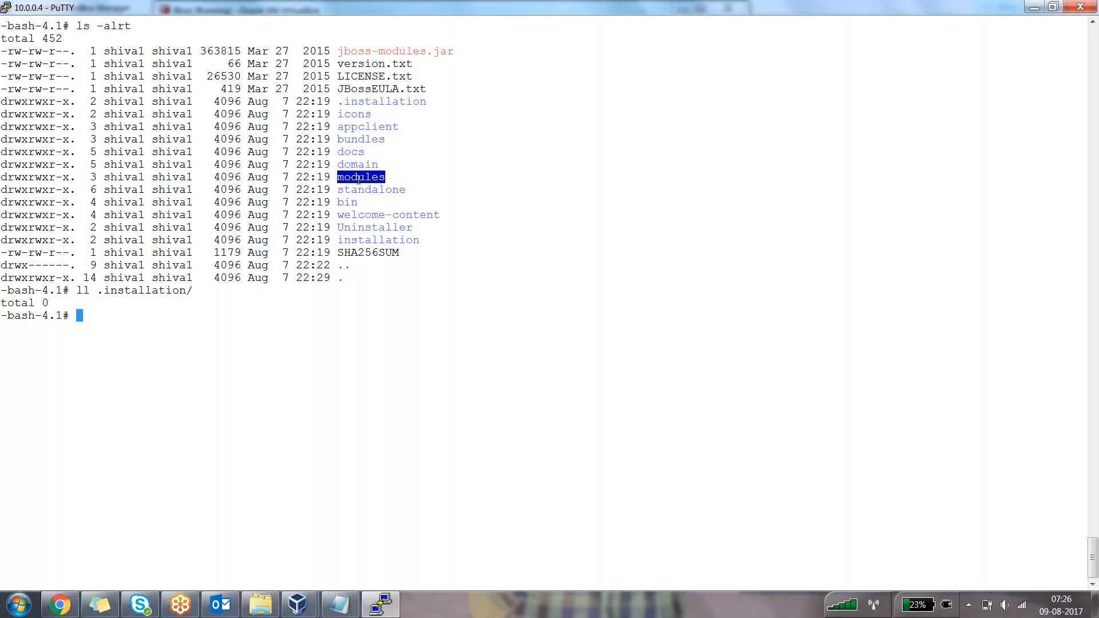